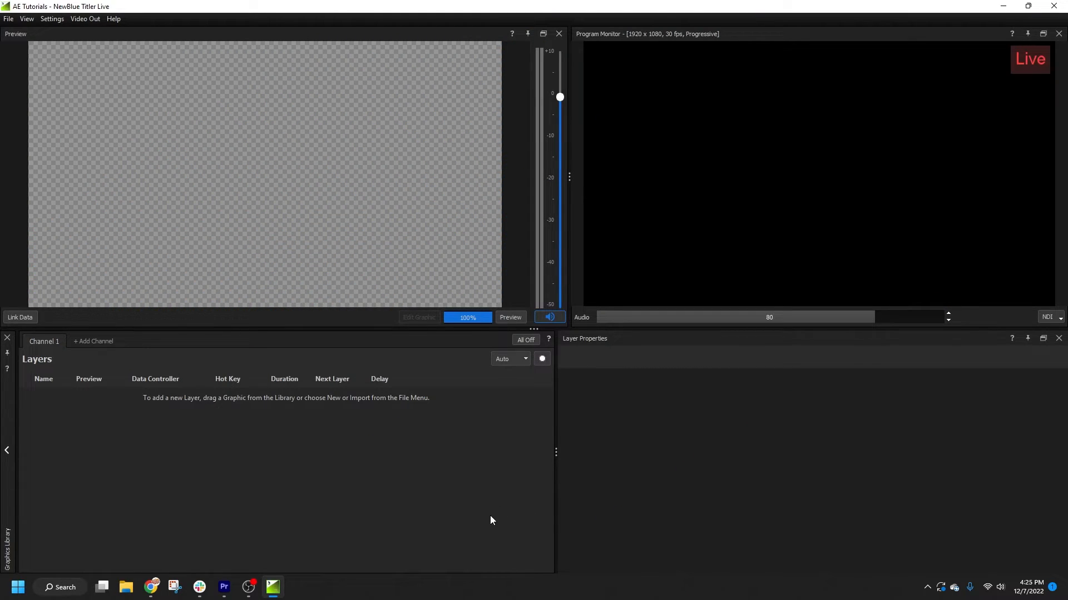
mouse_move(9, 26)
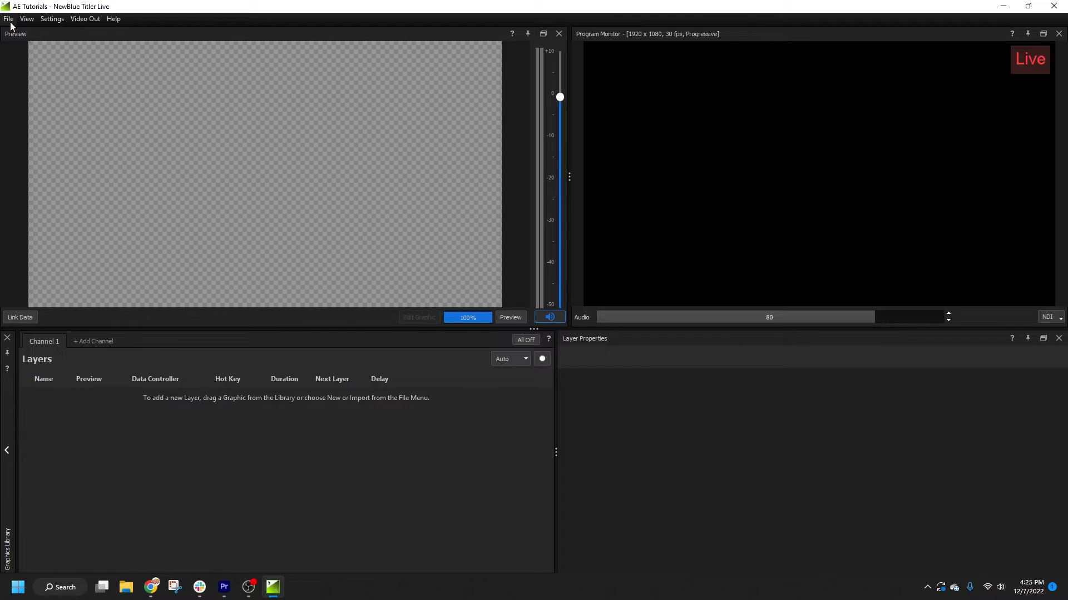
Step: Start a File > Import to bring up the Select Motion Graphics File picker
click(9, 18)
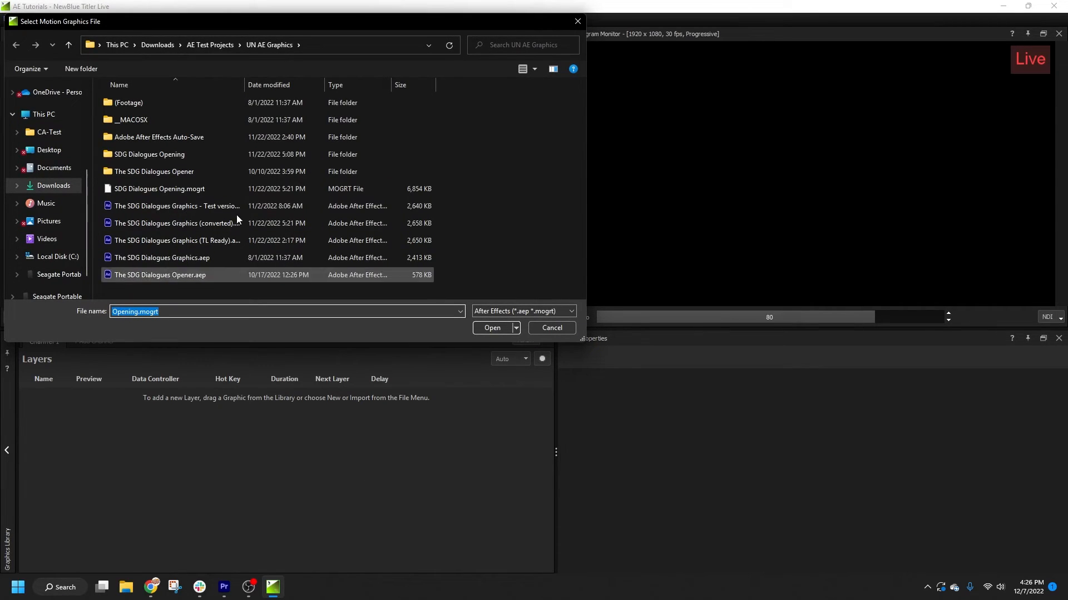
Step: Open the lower-third .aep from AE Test Projects > Avalara Overlays Animated - TL Ready
click(209, 44)
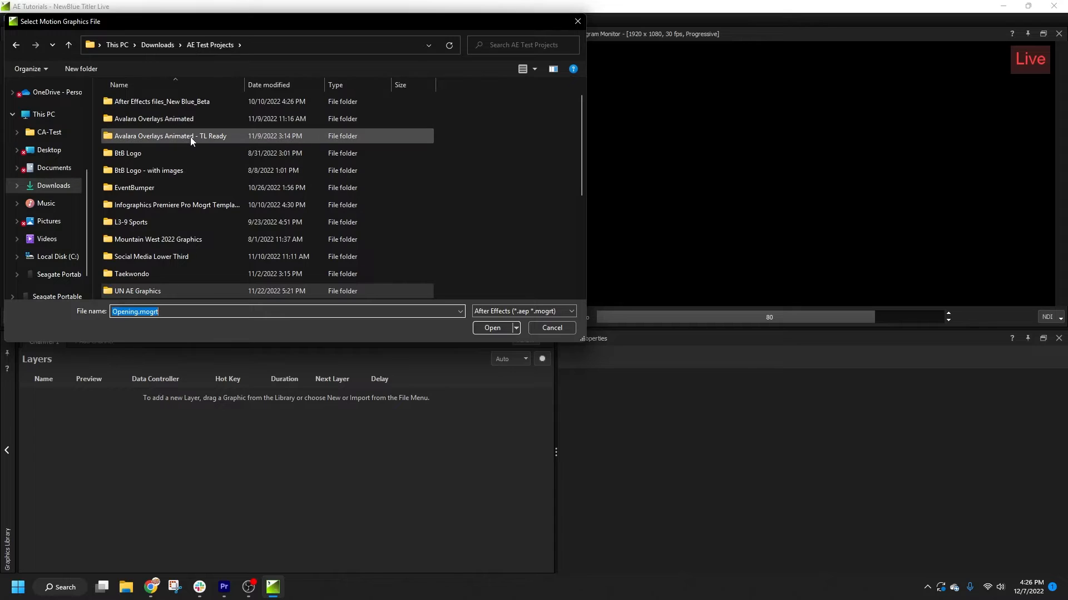
double_click(169, 136)
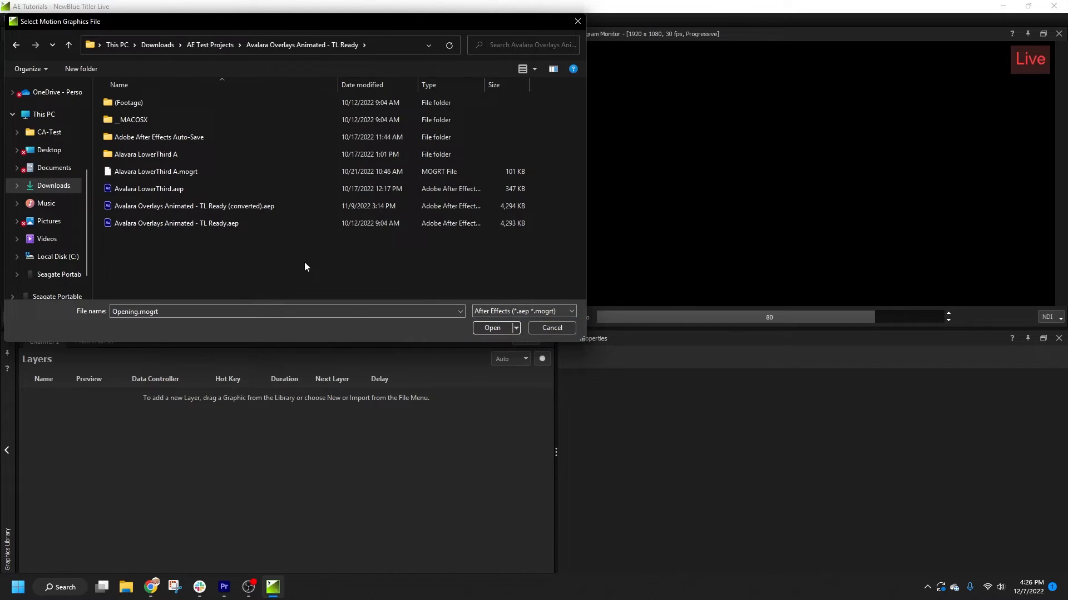
click(551, 328)
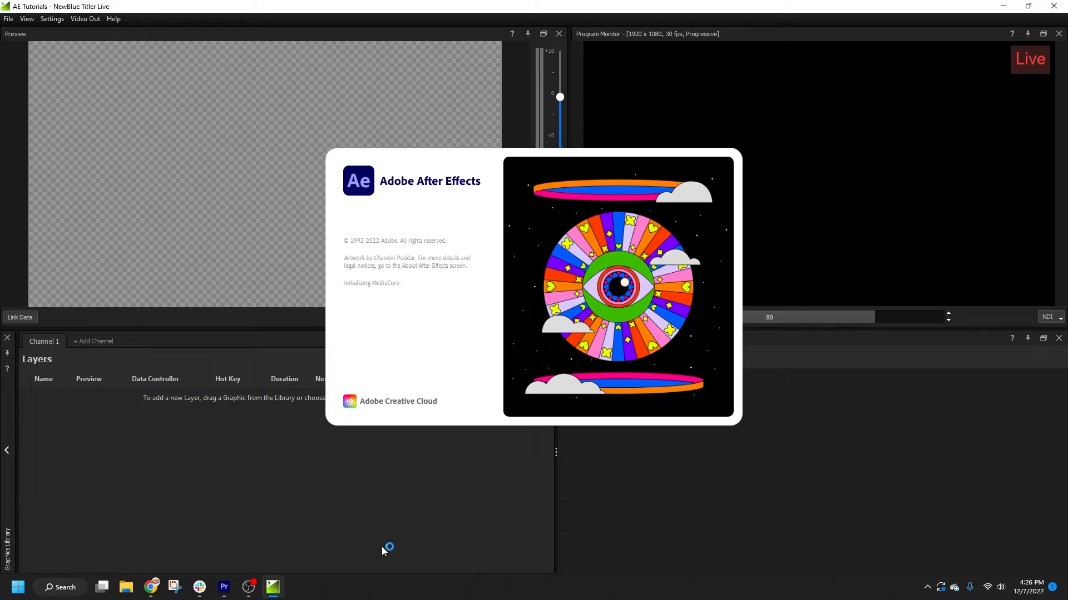
mouse_move(416, 573)
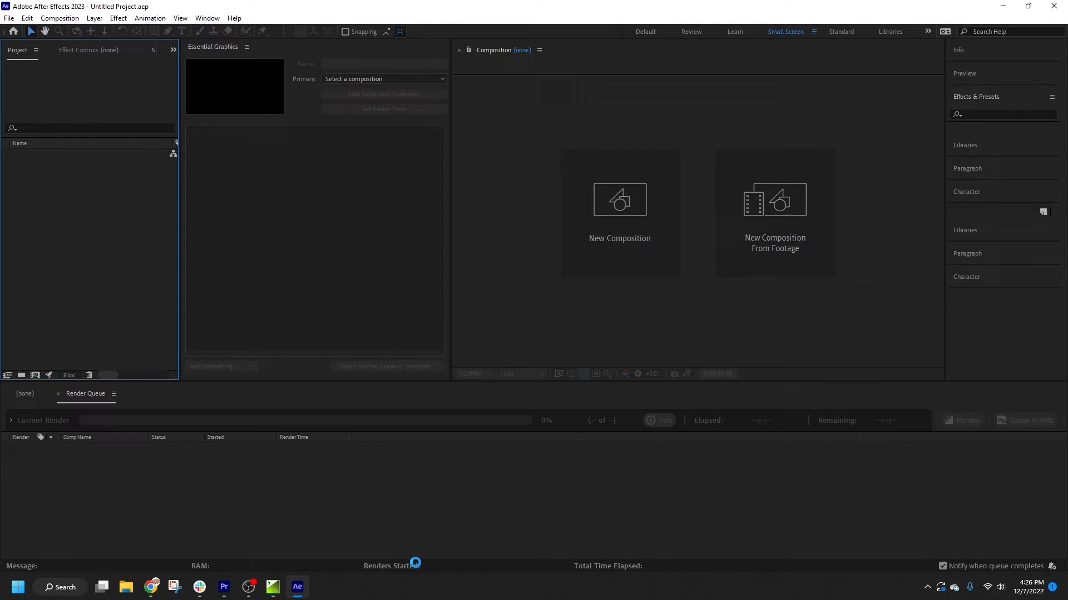
mouse_move(272, 588)
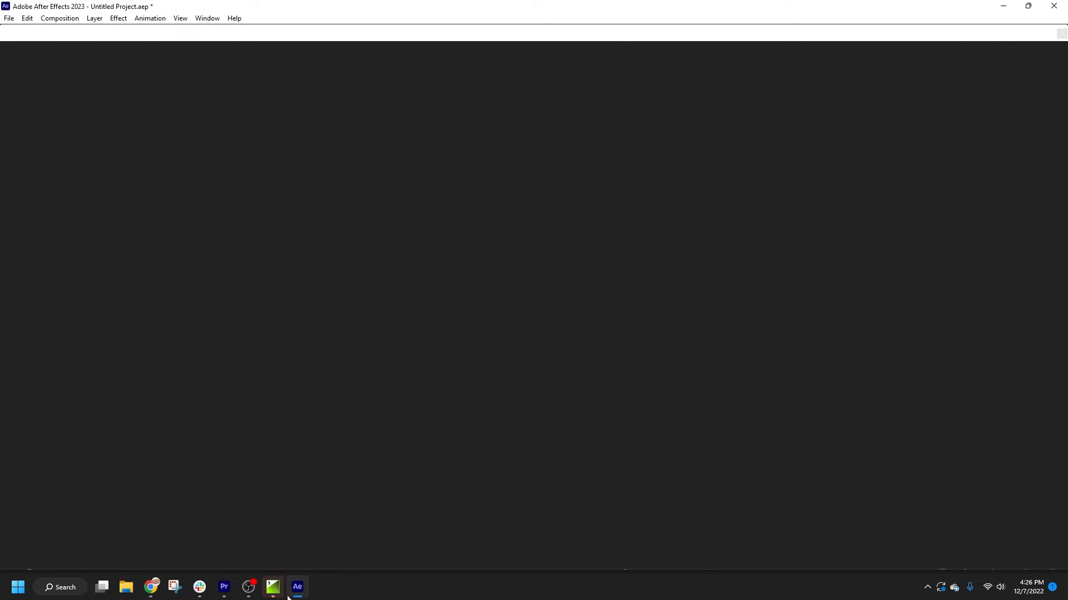
Step: Return to Titler Live once After Effects has loaded the Alavara LowerThird A project
click(271, 587)
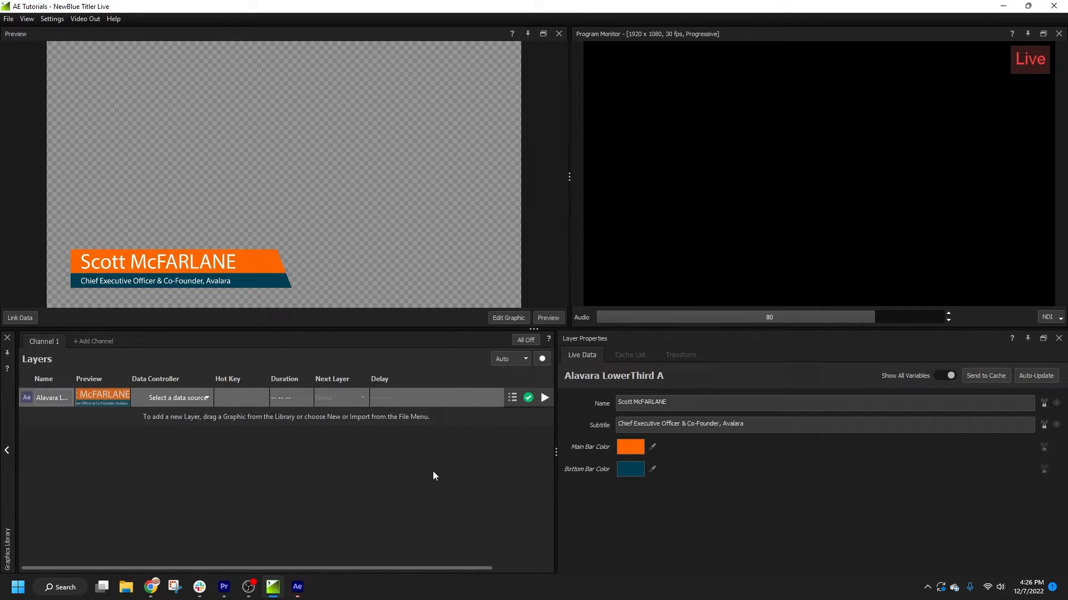
mouse_move(428, 480)
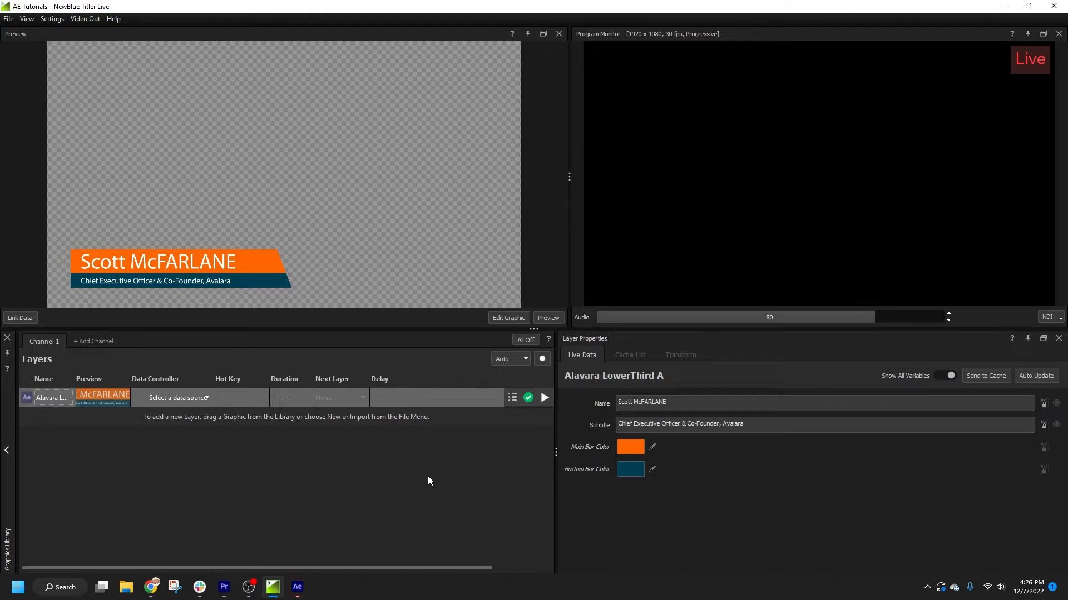
mouse_move(426, 485)
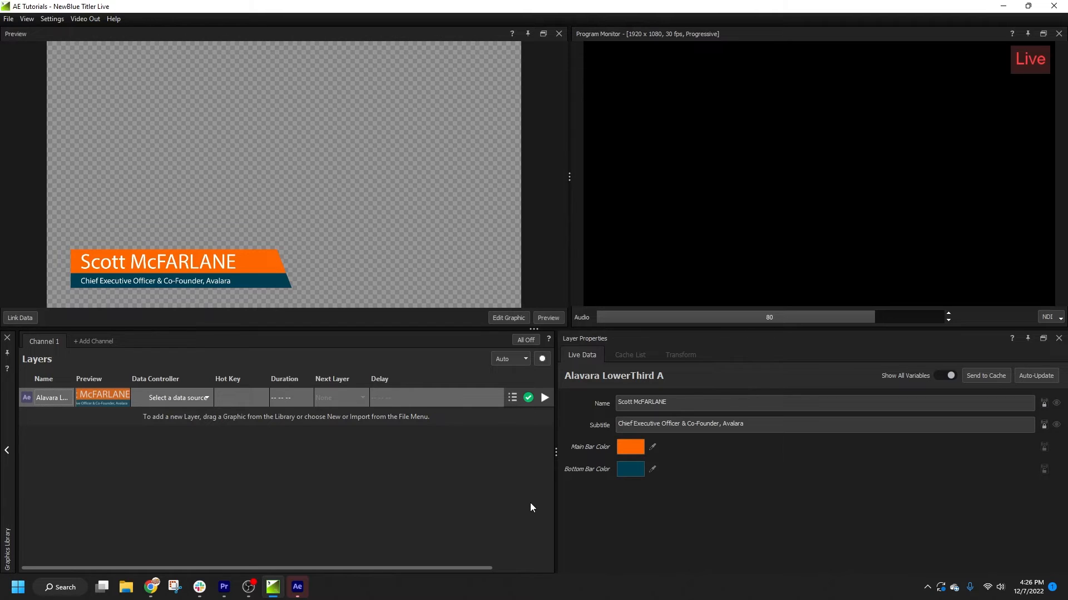
mouse_move(746, 422)
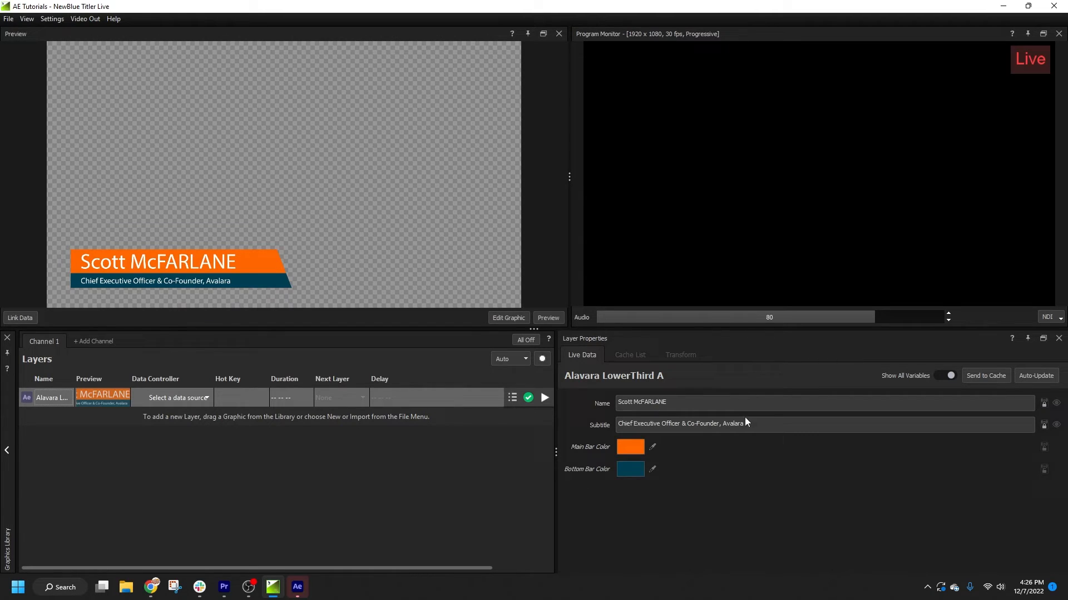
Step: Set the lower third's Position Offset to 36.0 horizontal and 69.0 vertical in Transform
click(680, 355)
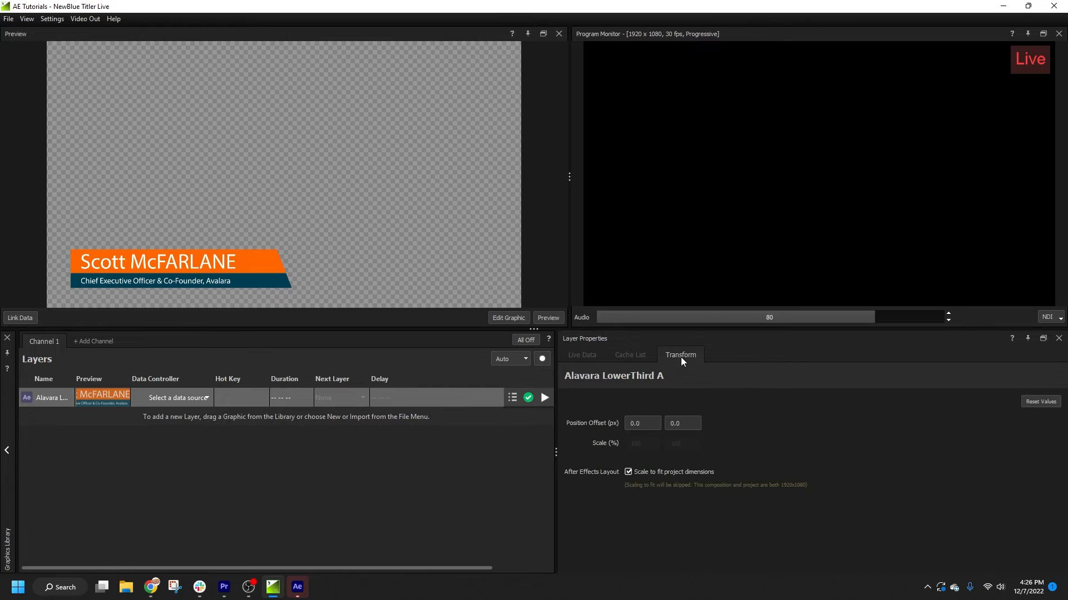
mouse_move(688, 405)
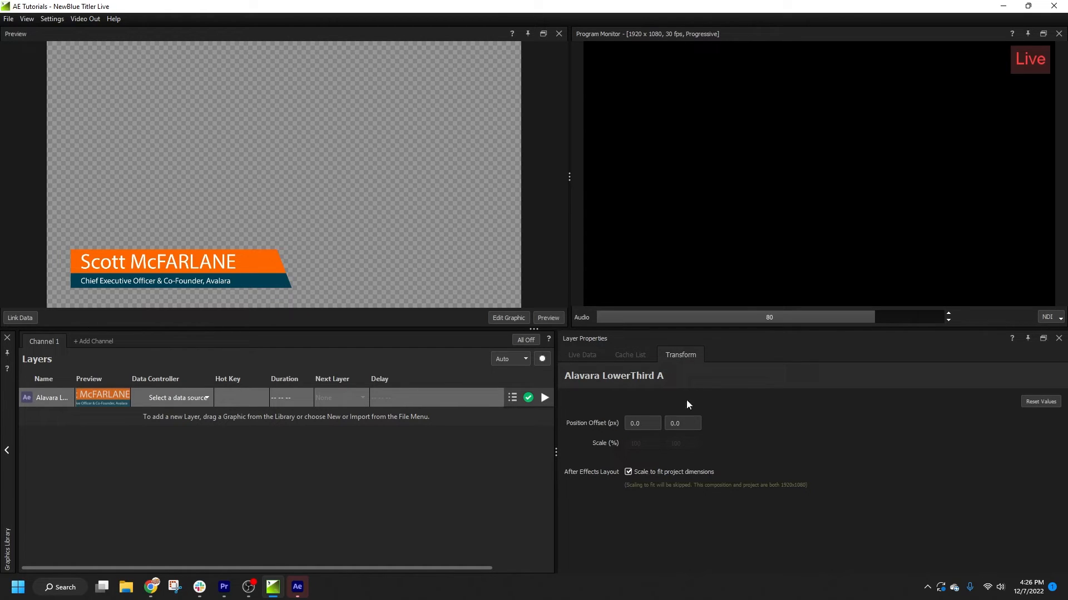
mouse_move(734, 426)
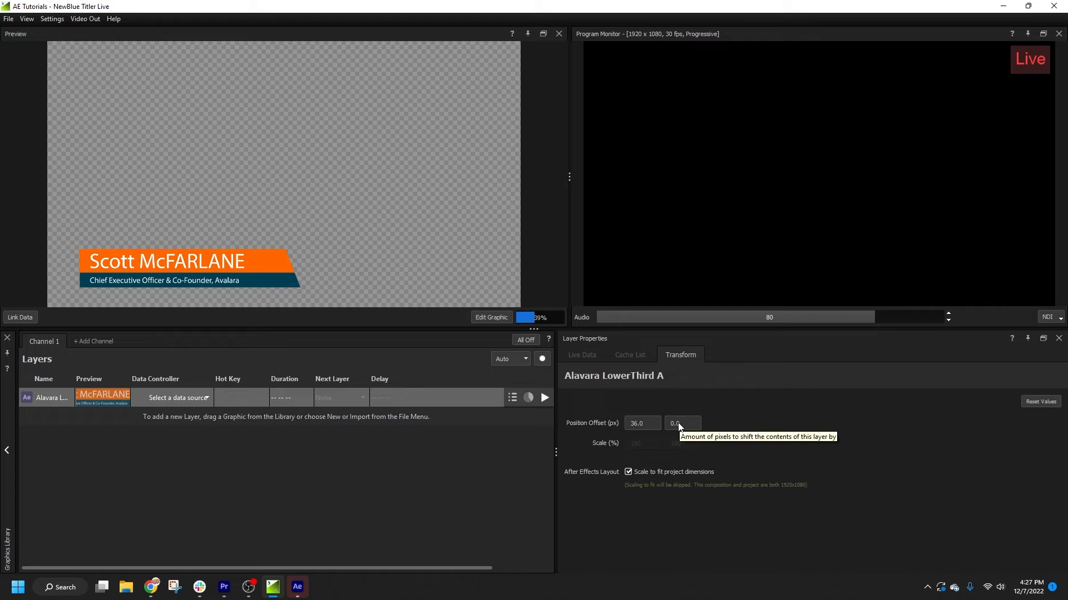
click(543, 397)
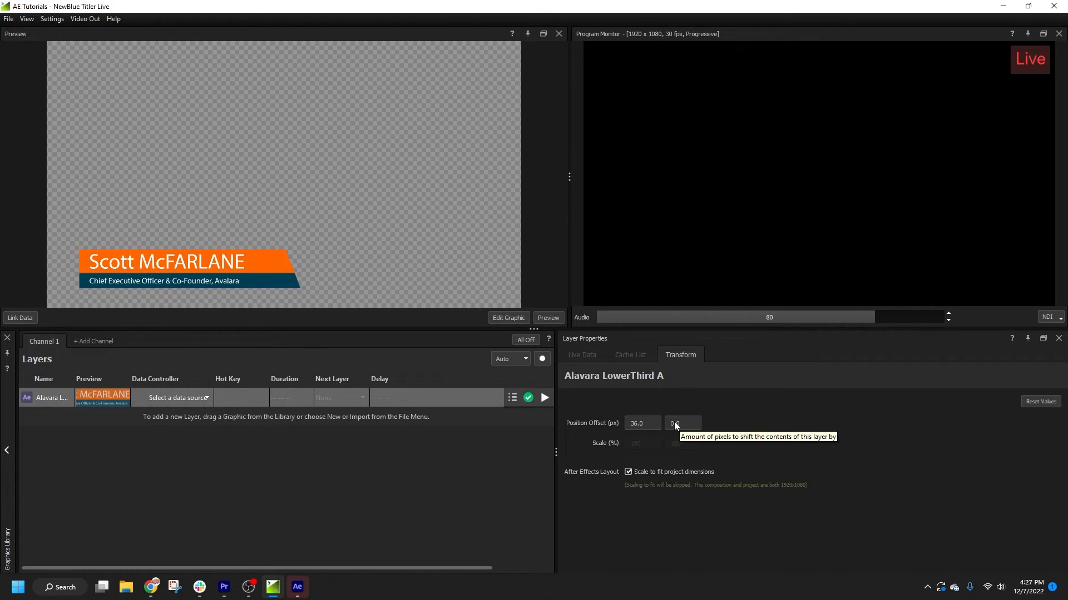
mouse_move(698, 439)
text(69)
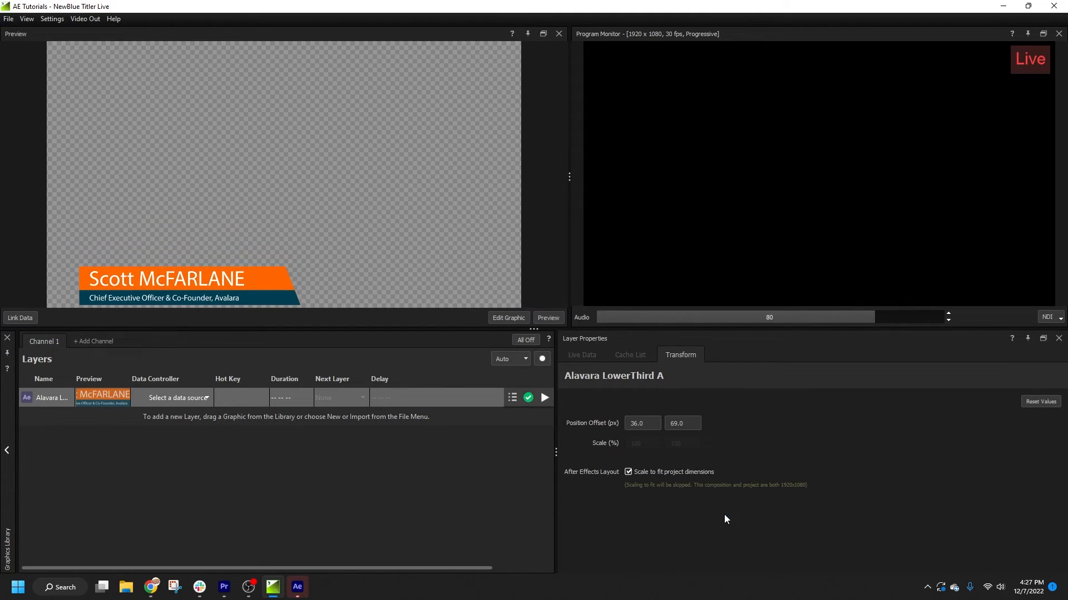
mouse_move(700, 551)
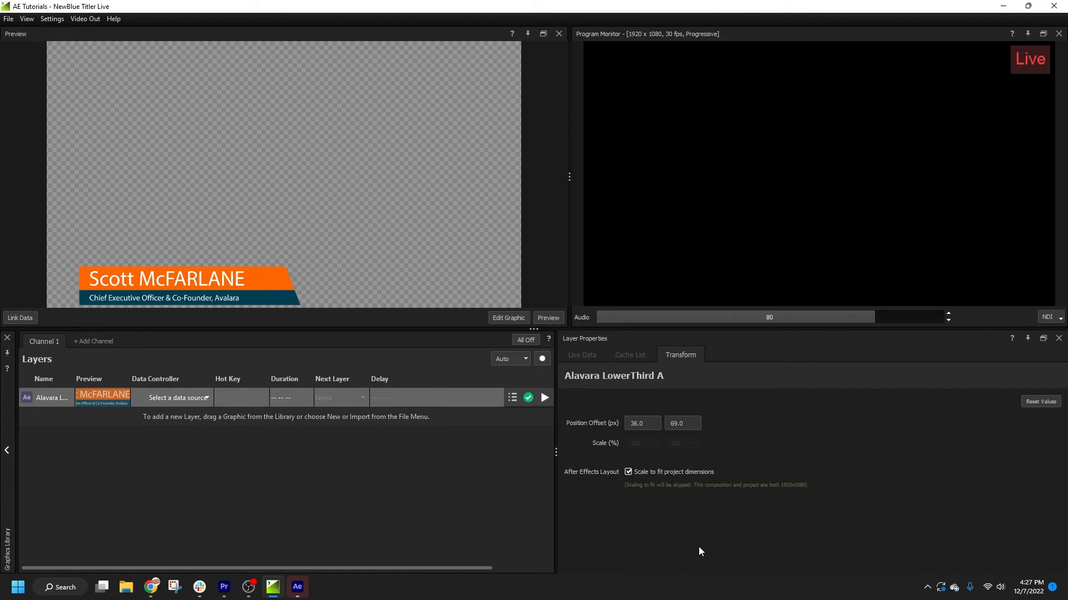
mouse_move(630, 481)
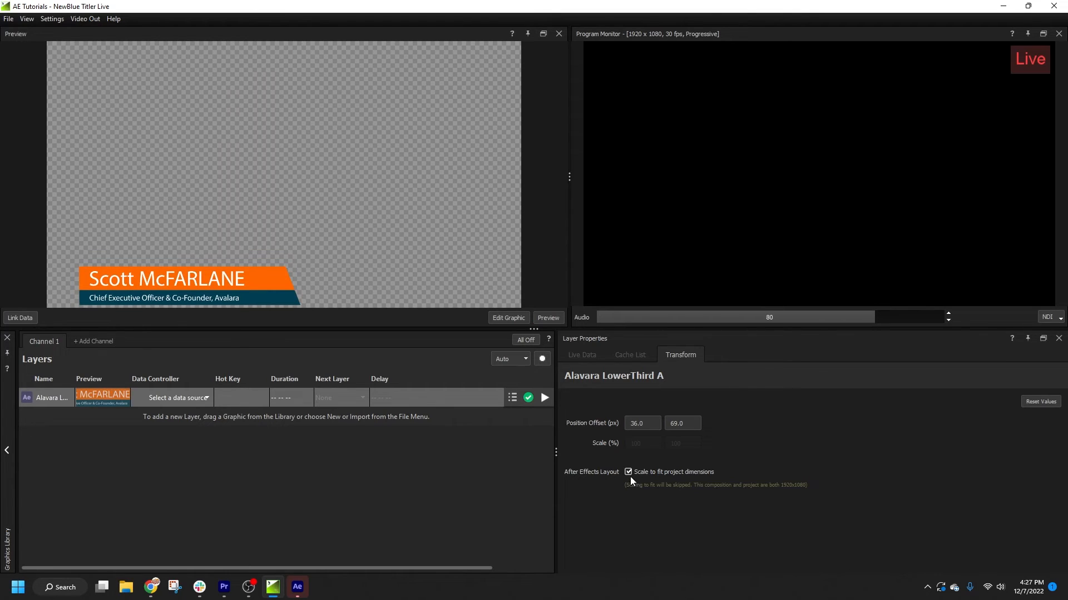
Step: Turn off Scale to fit, reset values, and drag the graphic to offsets 182, −239
click(628, 472)
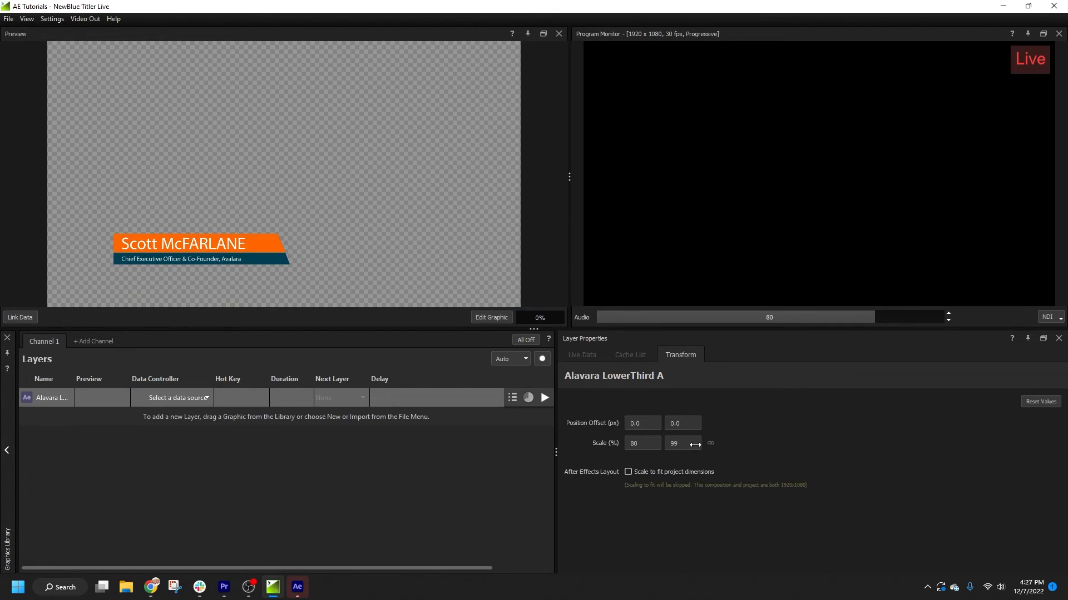
click(1040, 402)
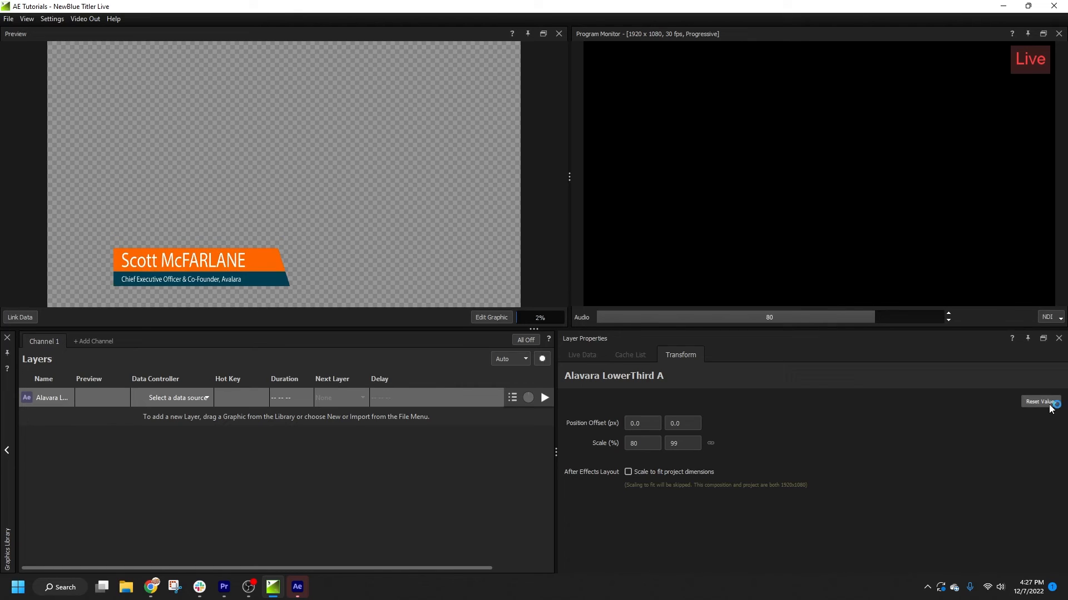
click(1040, 402)
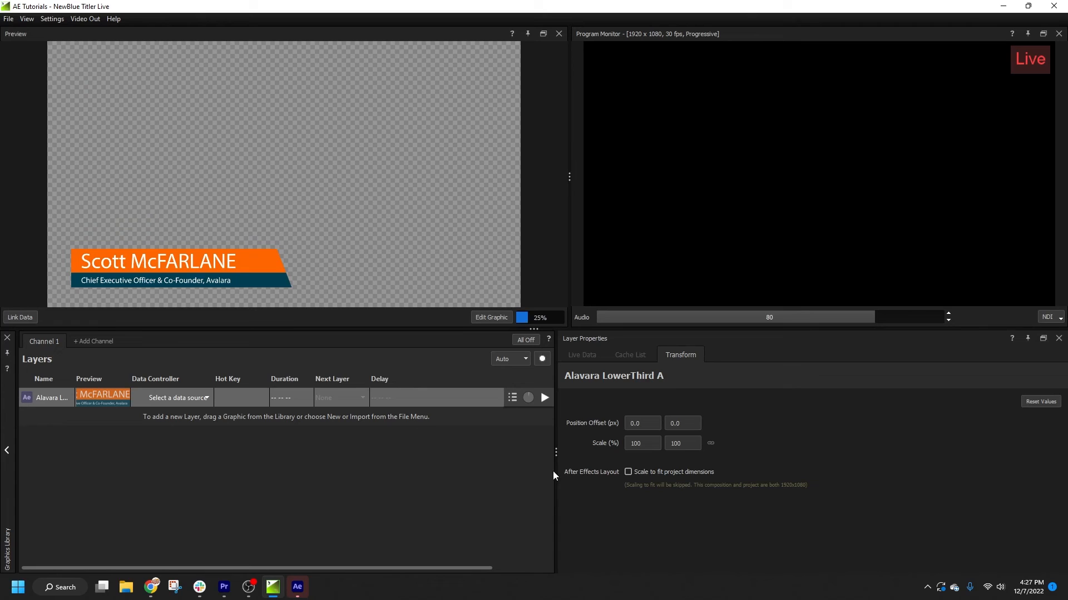
drag(180, 270, 225, 207)
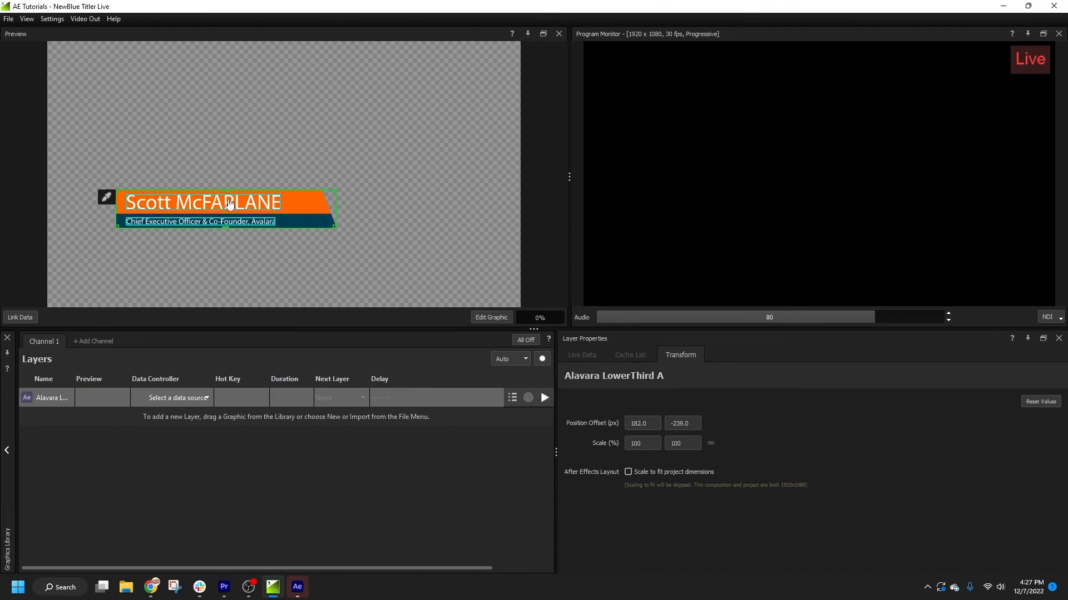